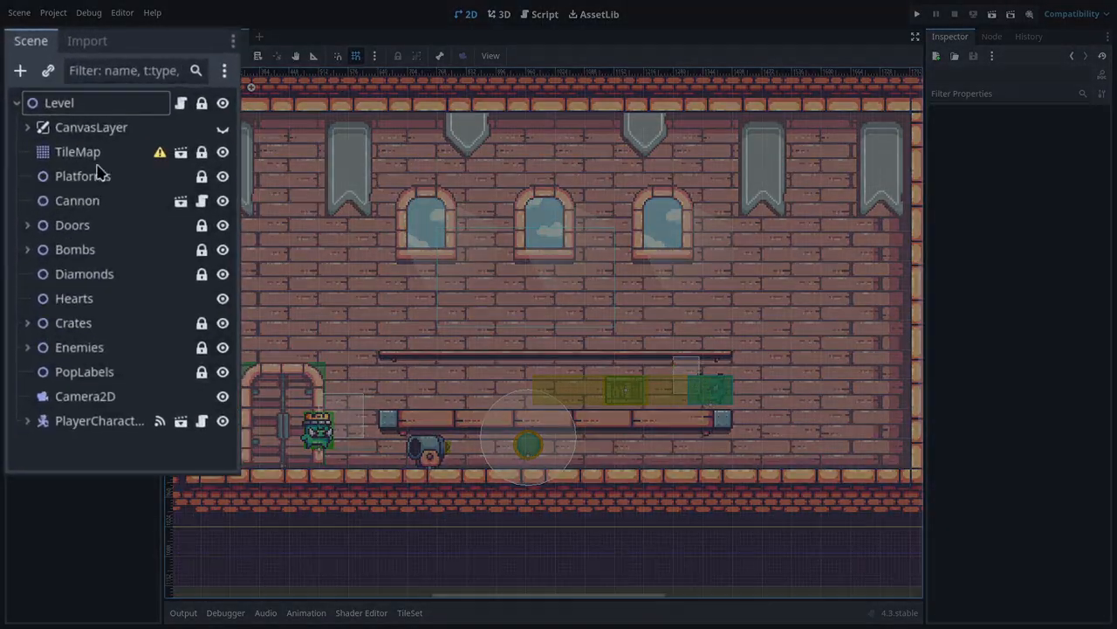
# Extract the TileMap's layers into Environment, Windows, Decorations and Platforms TileMapLayer child nodes.
pyautogui.click(78, 151)
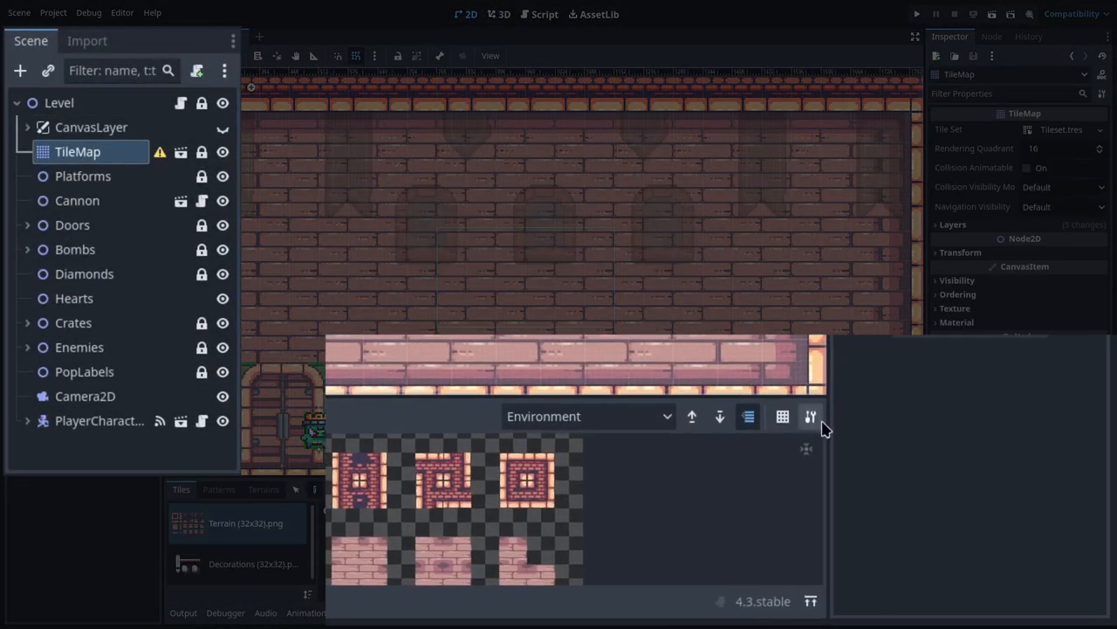
pyautogui.click(809, 416)
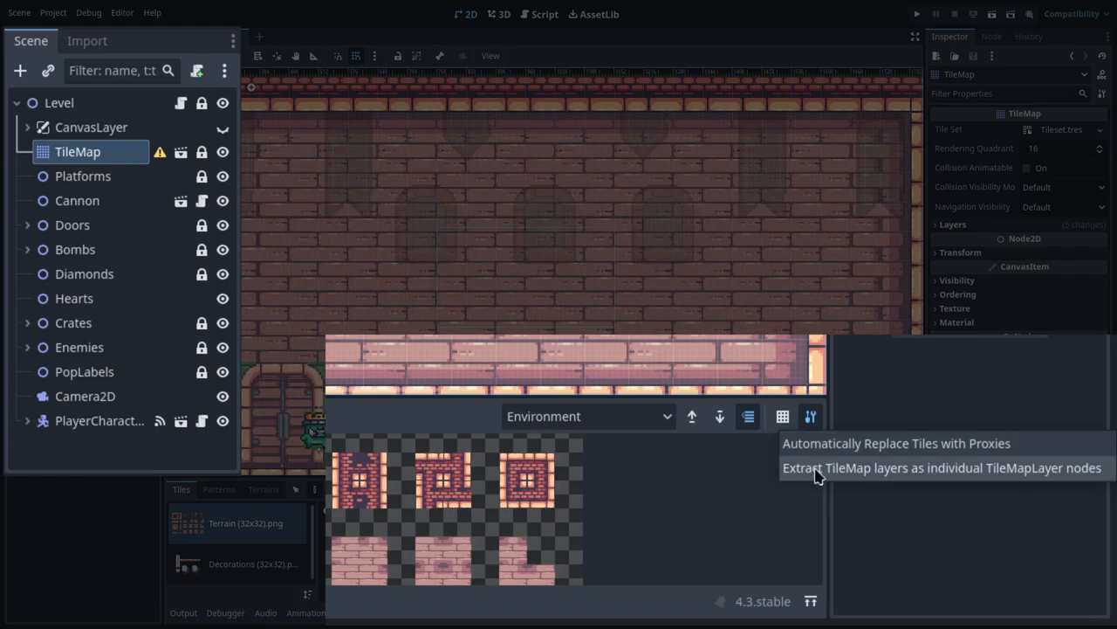
pyautogui.click(941, 467)
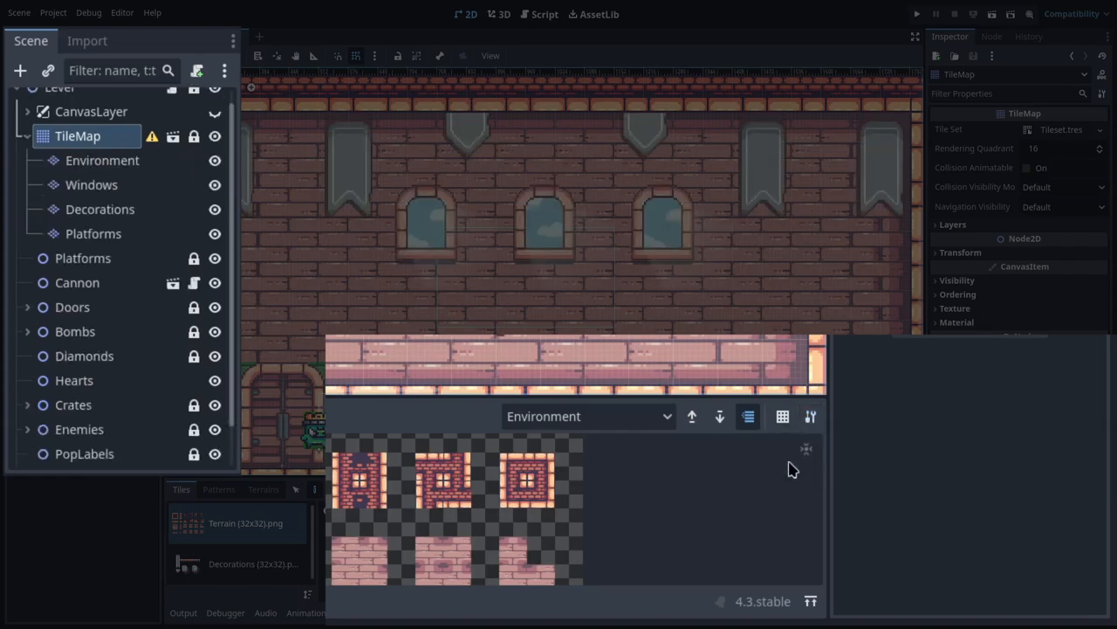
pyautogui.click(102, 160)
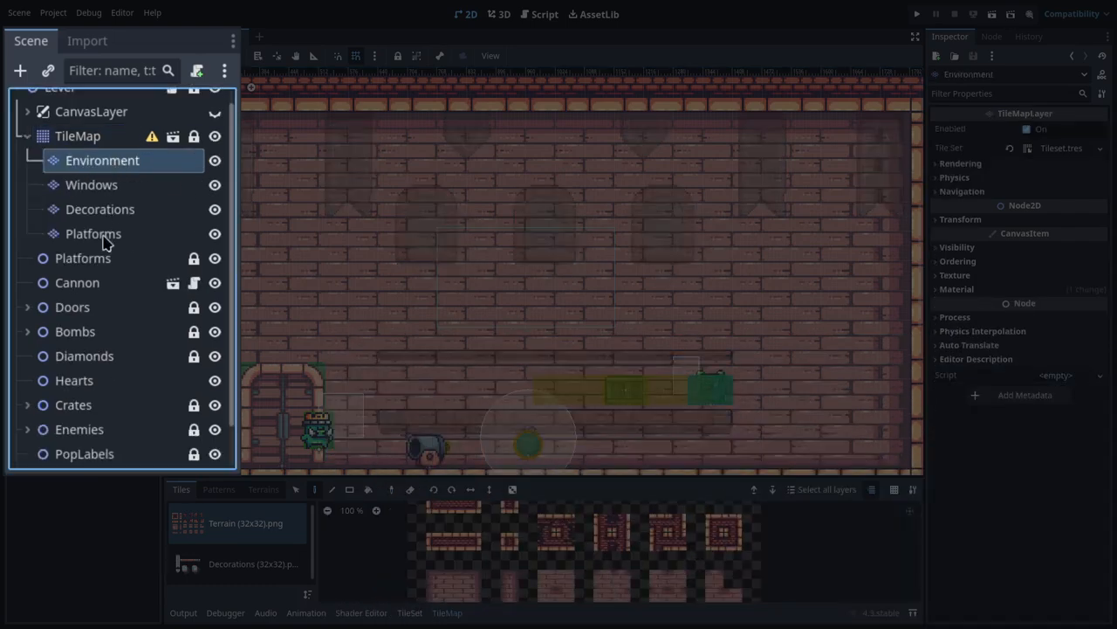